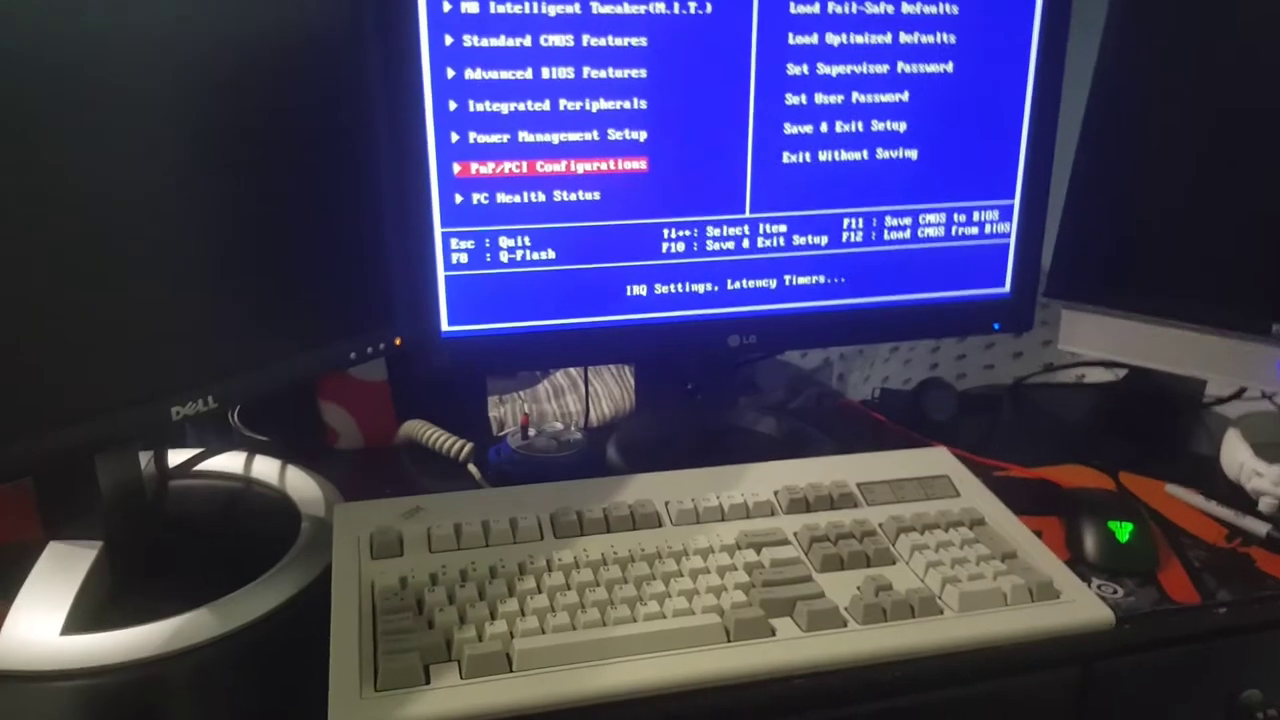
# - Move the main-menu selection up from PnP/PCI Configurations to Power Management Setup
pyautogui.press('up')
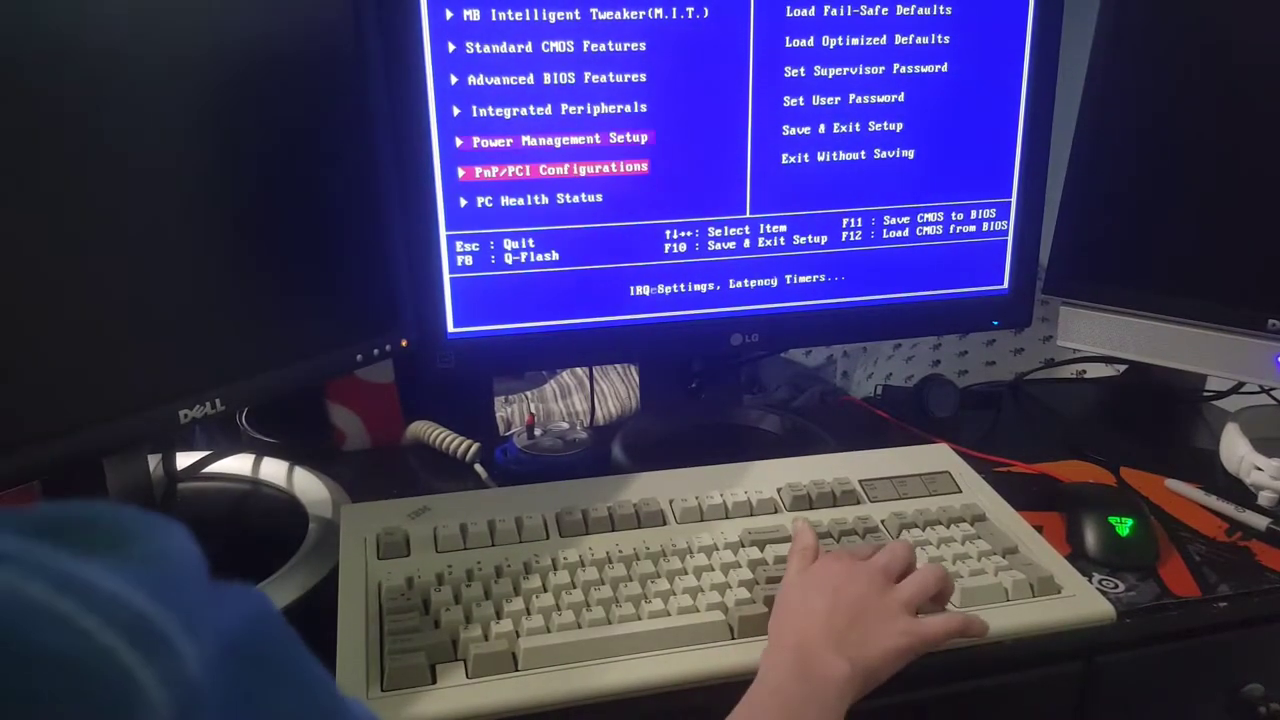
pyautogui.press('up')
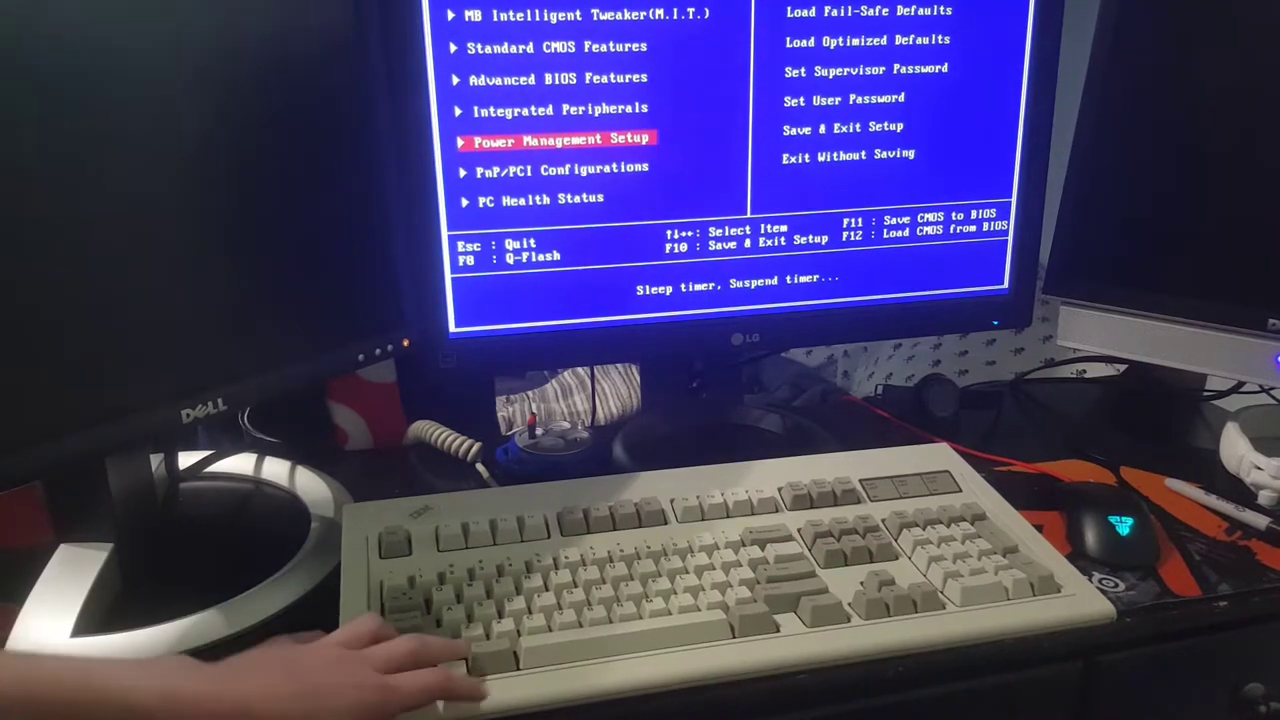